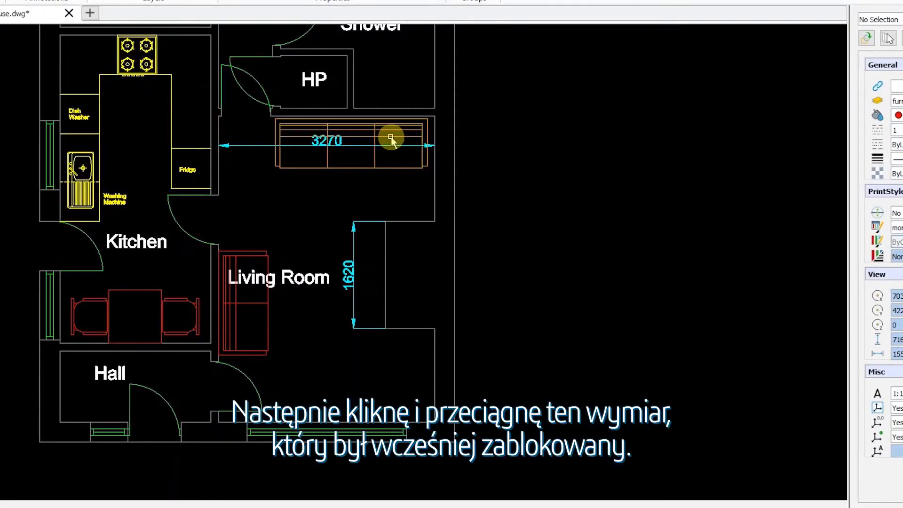
Step: Drag the 3270 dimension below the sofa and move its text clear of the furniture
{"action": "left_click", "coordinate": [392, 138]}
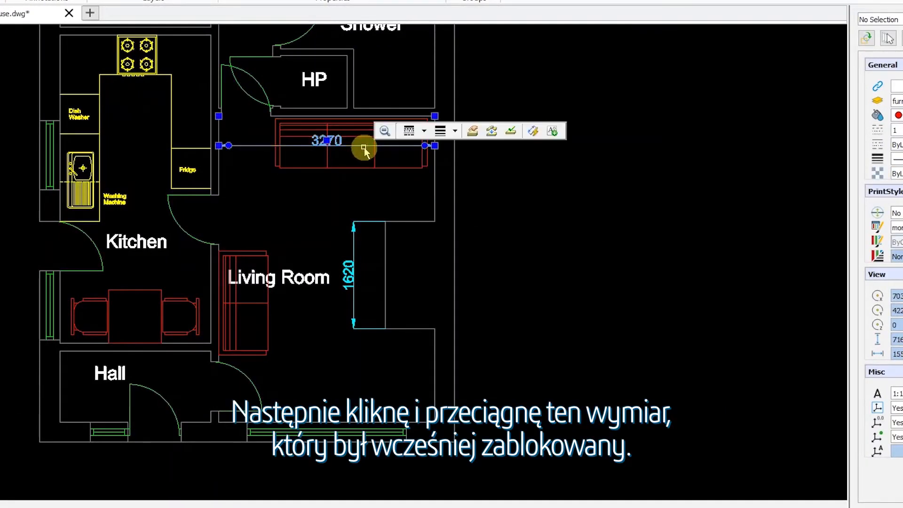
{"action": "left_click_drag", "start_coordinate": [366, 147], "coordinate": [368, 198]}
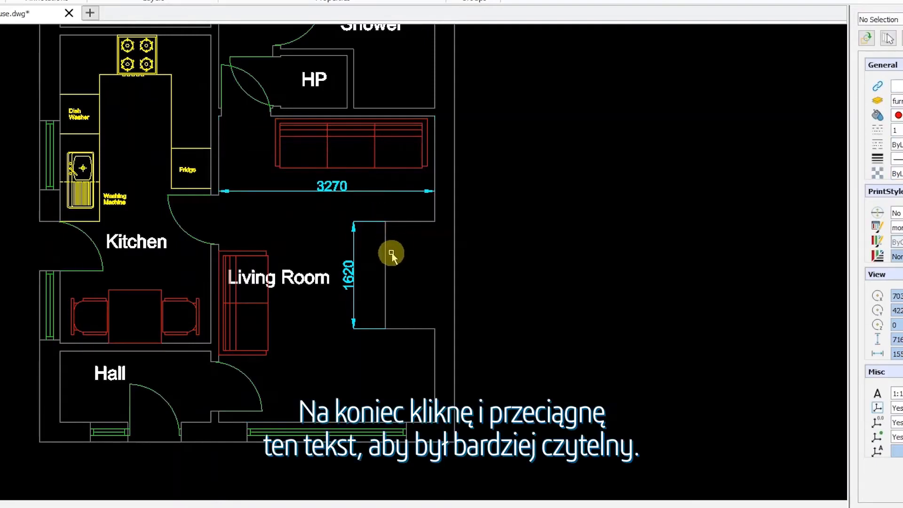
{"action": "left_click_drag", "start_coordinate": [391, 253], "coordinate": [311, 297]}
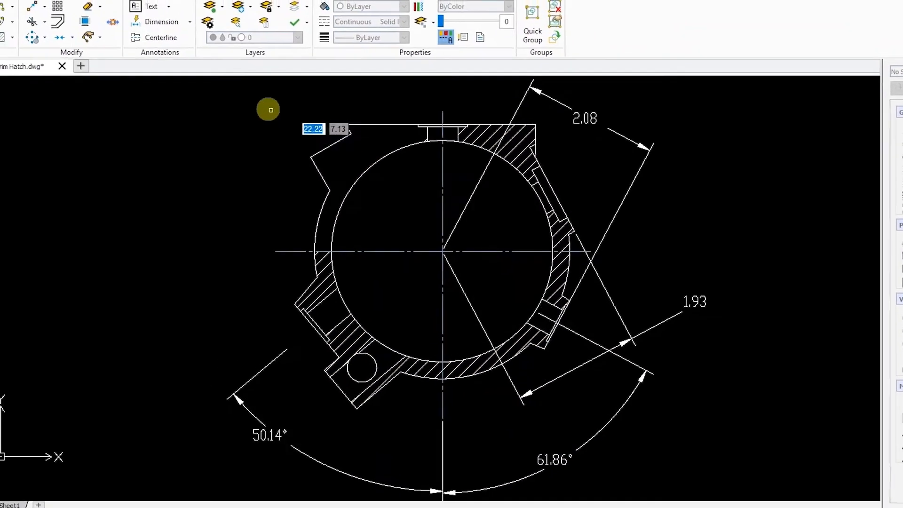
Step: Choose Power Trim from the Modify trim dropdown on the Home tab
{"action": "left_click", "coordinate": [87, 58]}
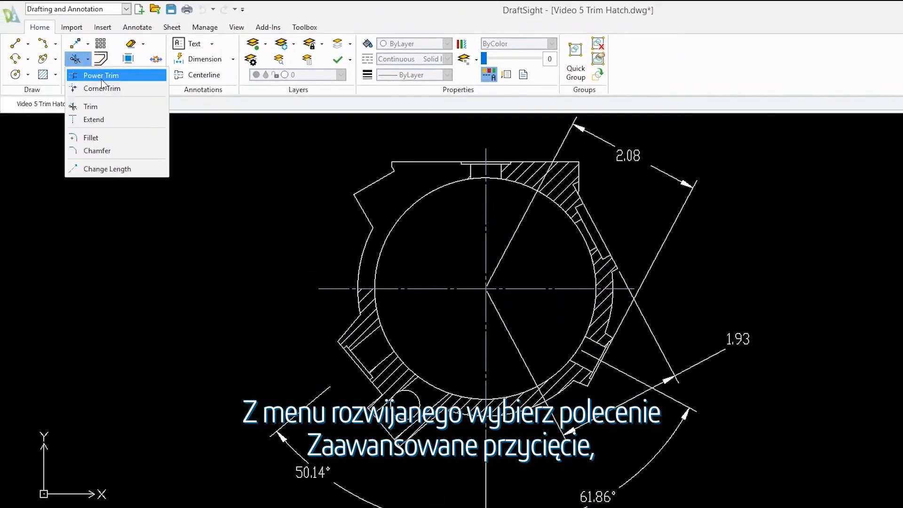
{"action": "left_click", "coordinate": [100, 75]}
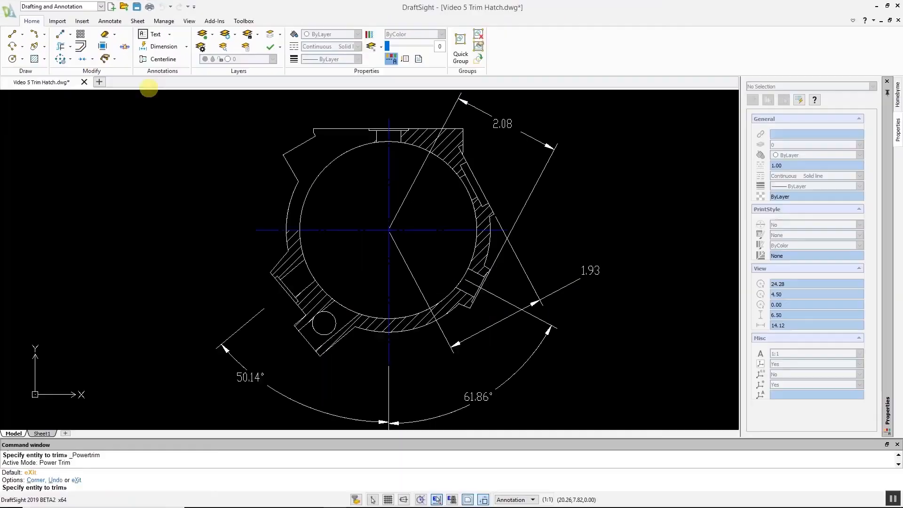
{"action": "mouse_move", "coordinate": [458, 299]}
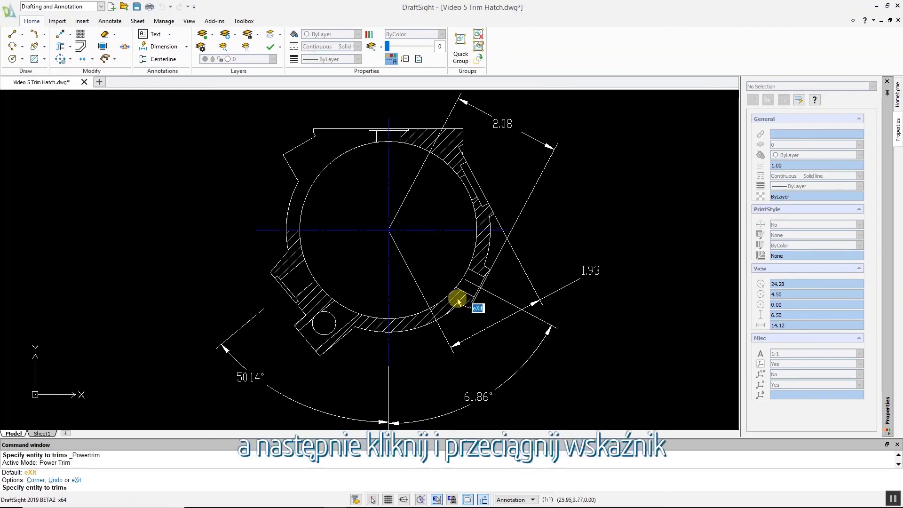